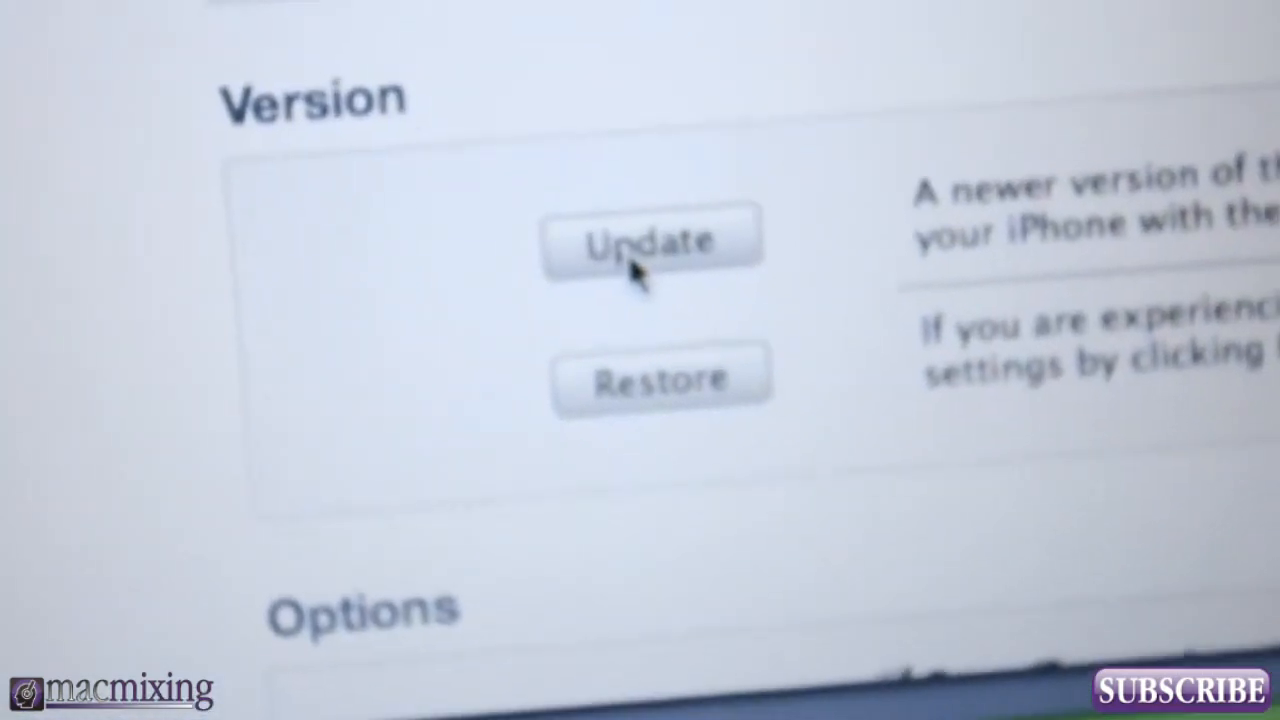
Step: Start the iPhone software update from the Summary tab's Version section
{"action": "left_click", "coordinate": [650, 240]}
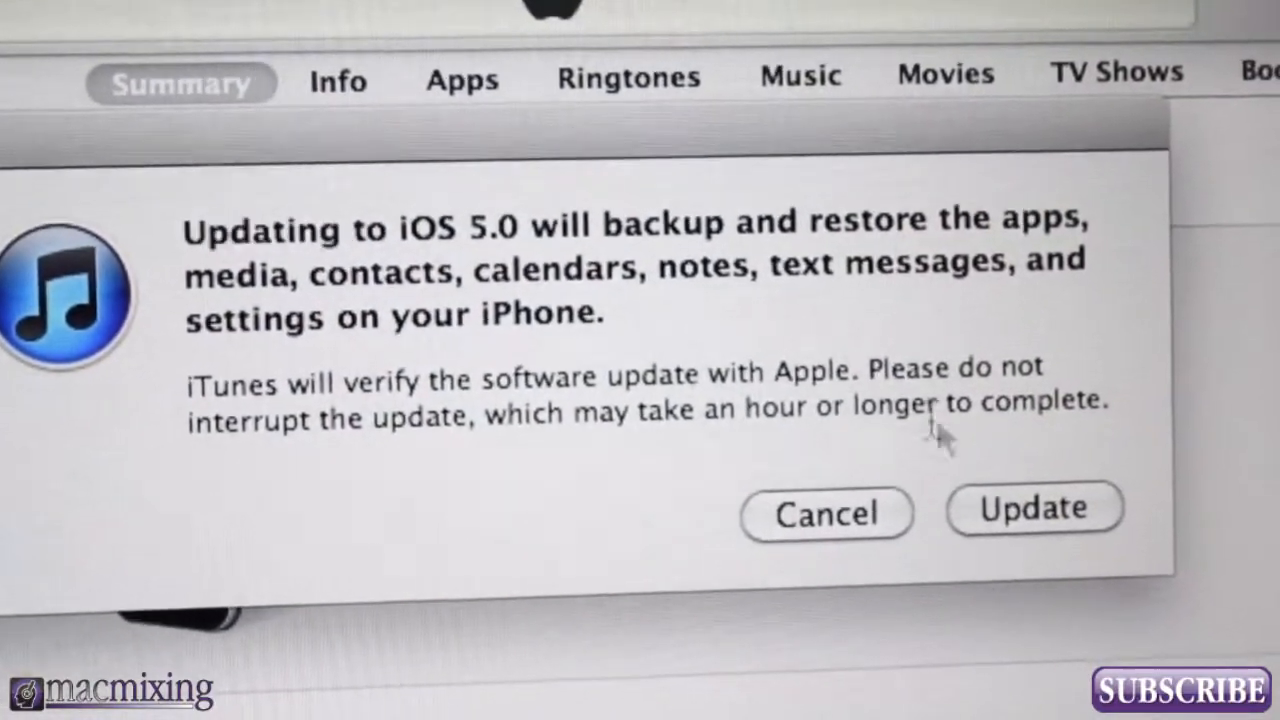
Step: Confirm the backup-and-update to iOS 5.0 and continue past the Notification Center, iMessage and Newsstand notes
{"action": "left_click", "coordinate": [1034, 510]}
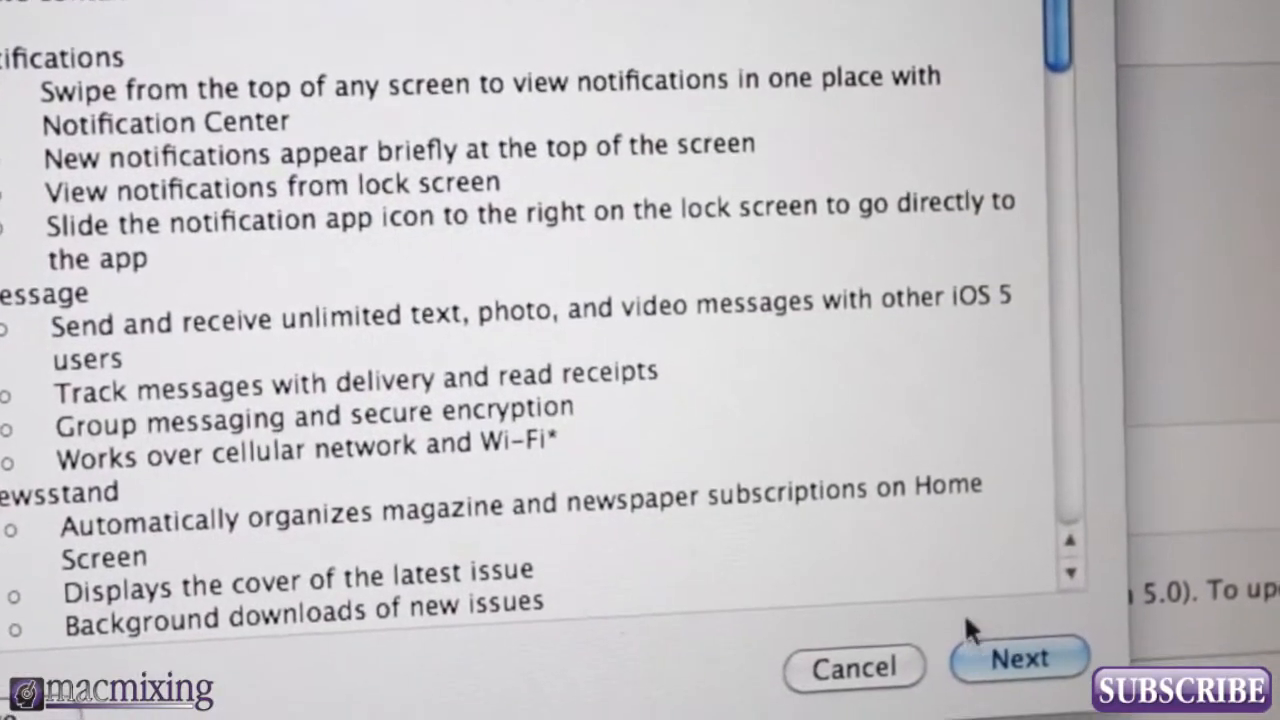
{"action": "left_click", "coordinate": [1018, 660]}
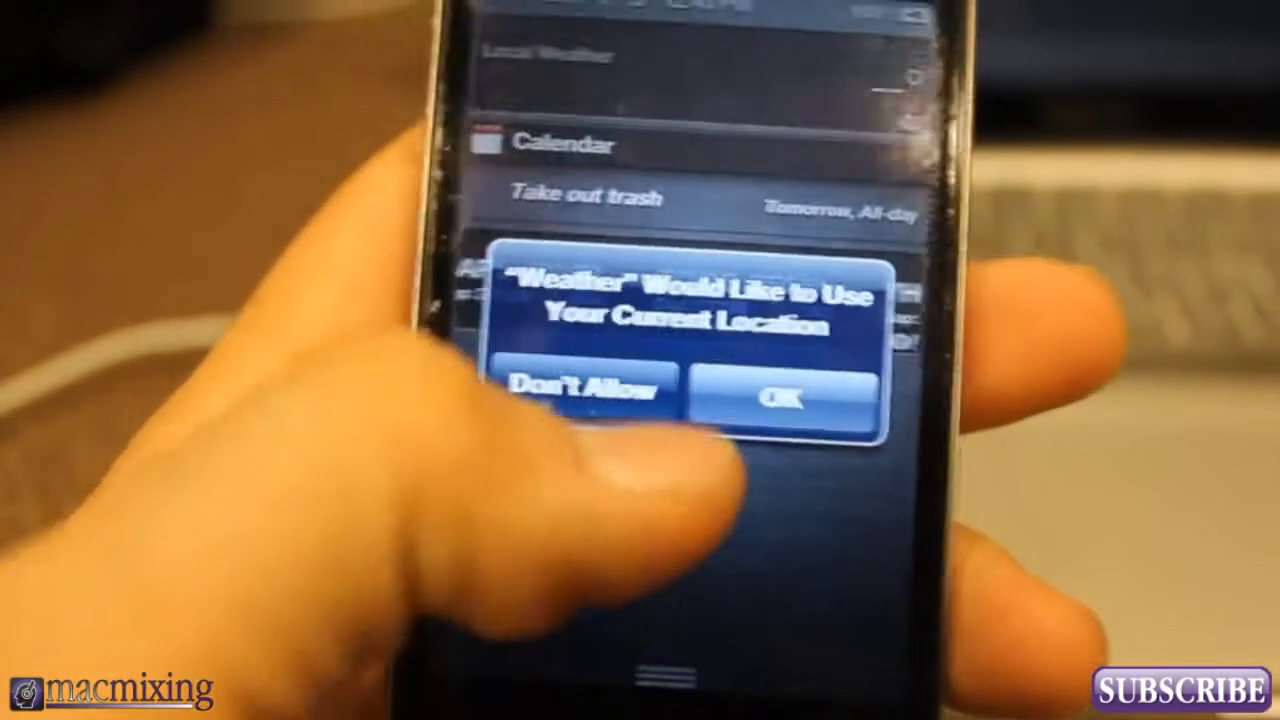
Step: Answer the Weather location permission request so Notification Center shows Local Weather, Calendar and stocks
{"action": "left_click", "coordinate": [780, 396]}
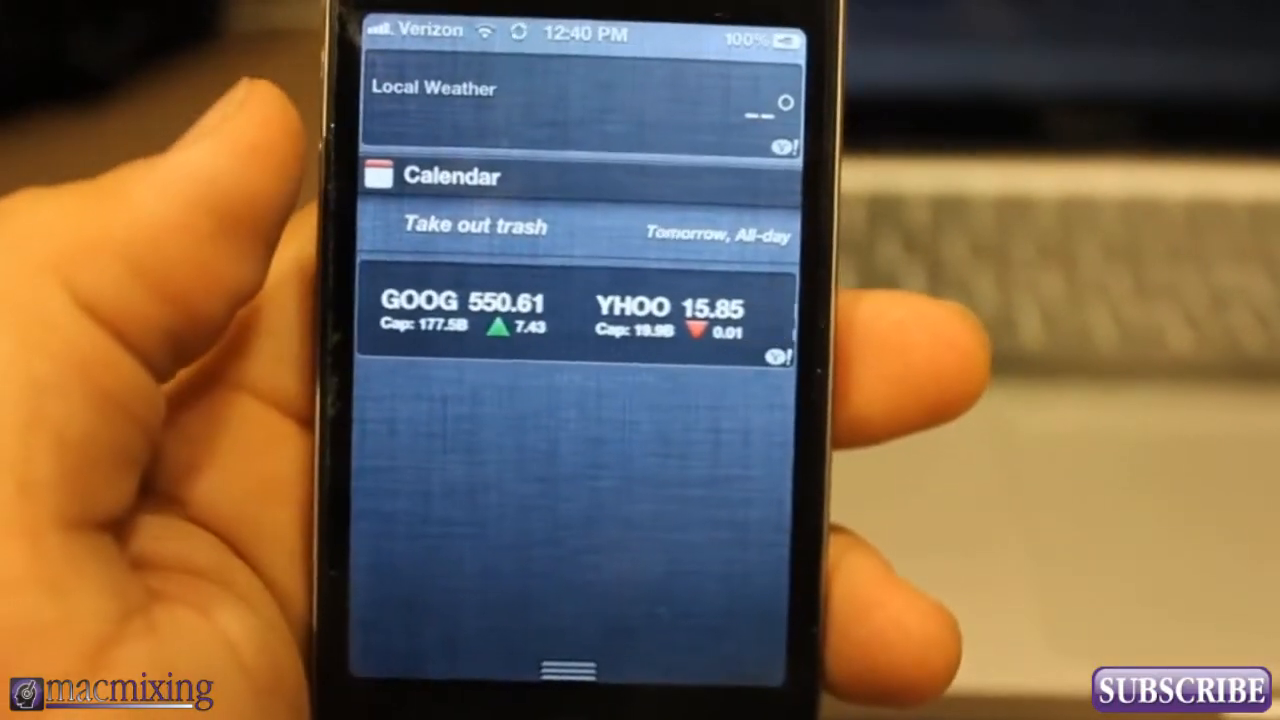